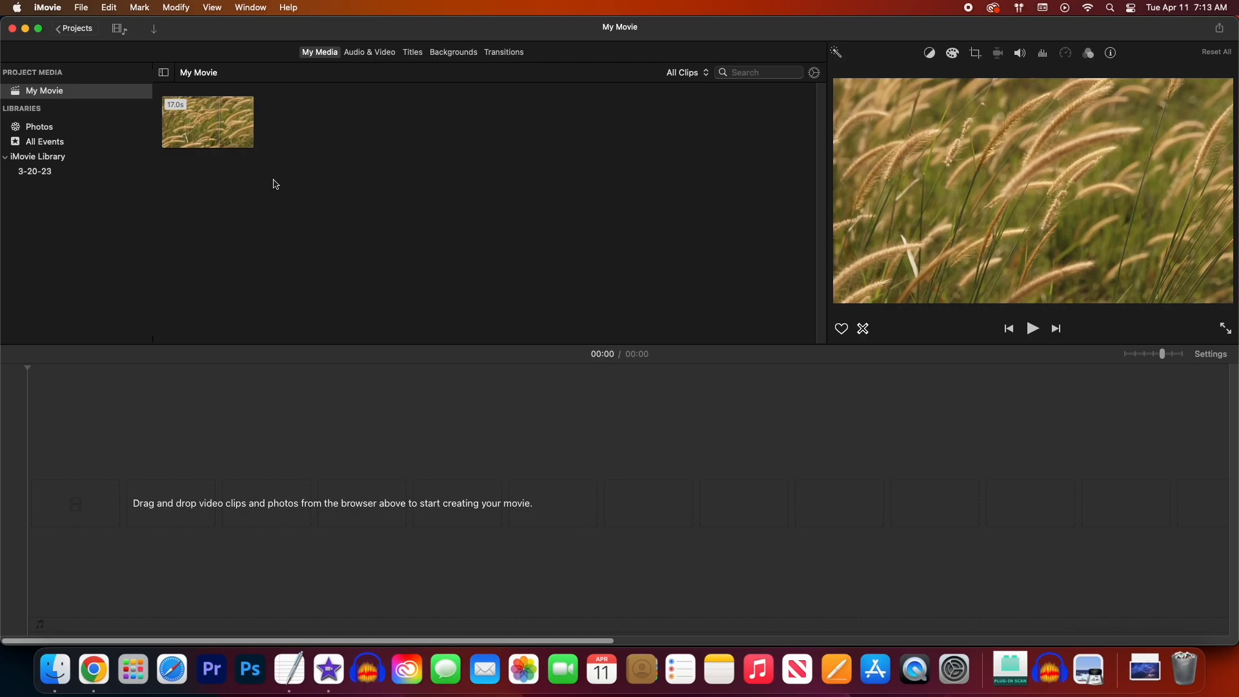
{"action": "mouse_move", "coordinate": [215, 170]}
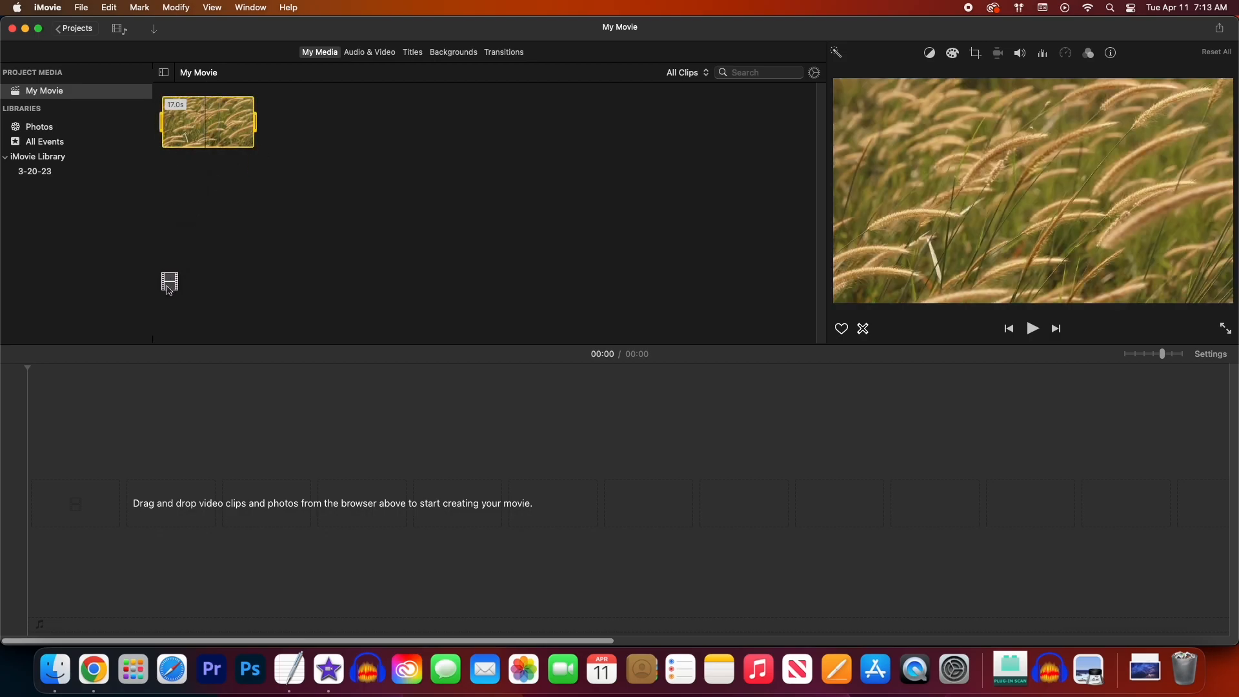
Drag the 17-second grass clip from My Media into the empty timeline.
{"action": "left_click_drag", "start_coordinate": [206, 121], "coordinate": [407, 510]}
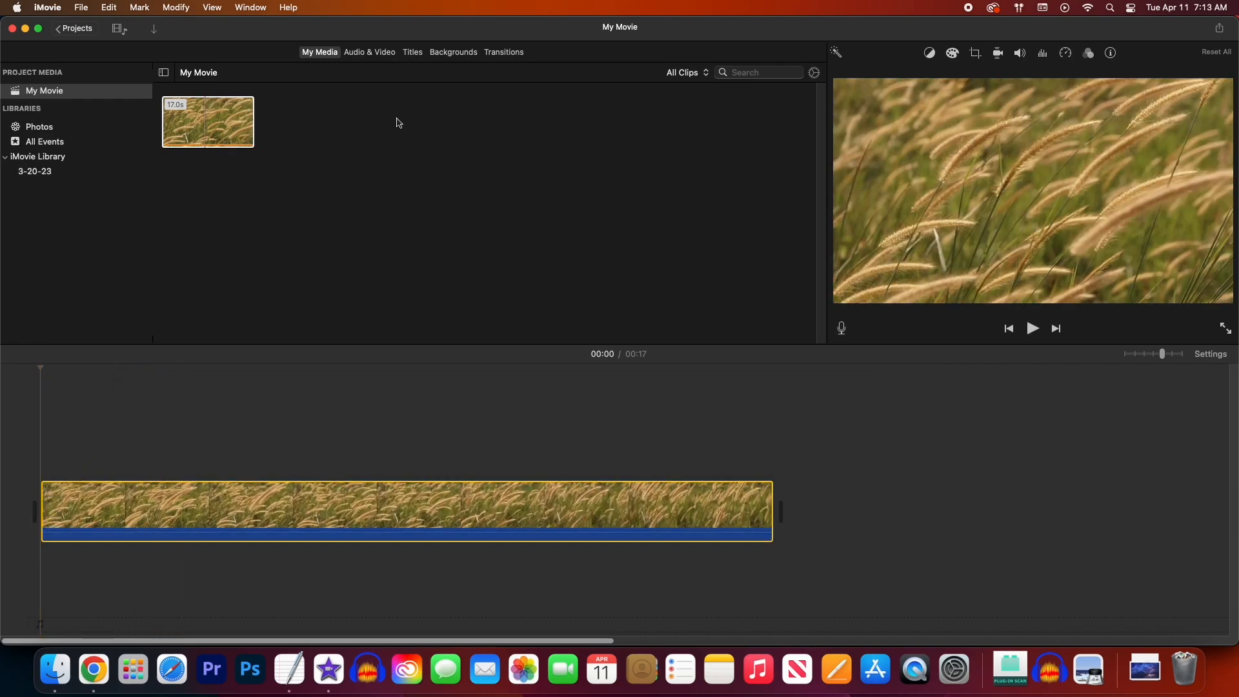
From Titles, preview Slide and add the Split title over the grass clip.
{"action": "left_click", "coordinate": [411, 52]}
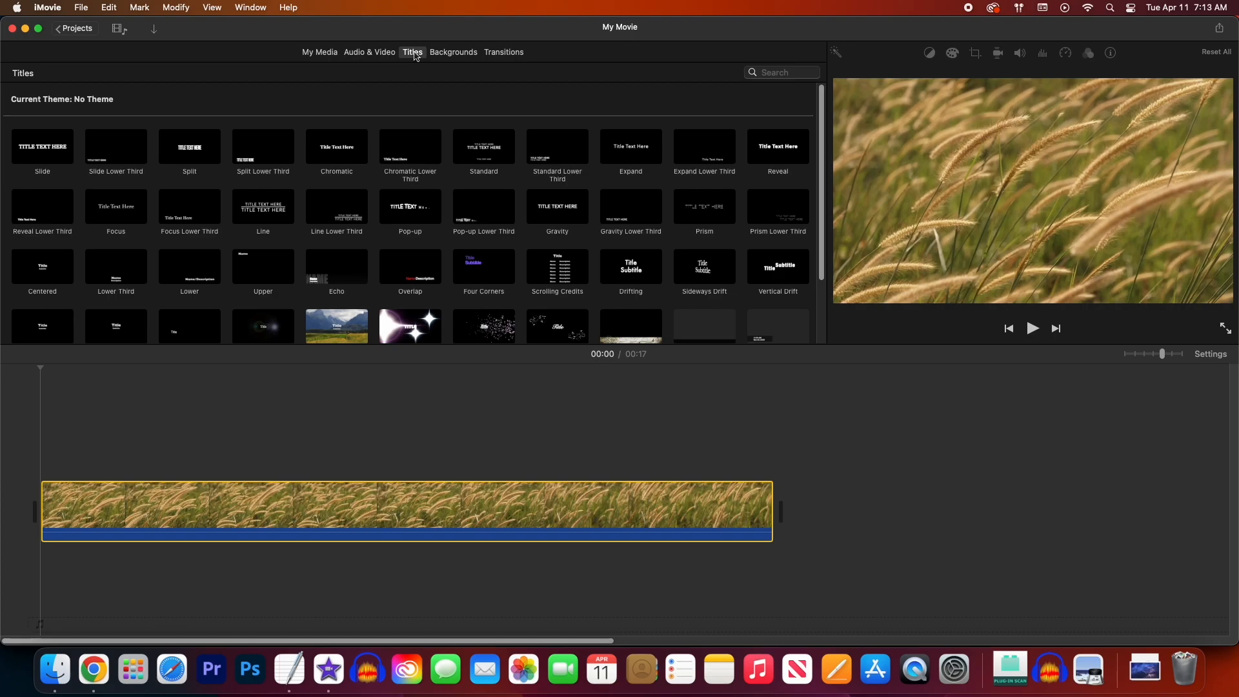
{"action": "mouse_move", "coordinate": [79, 127]}
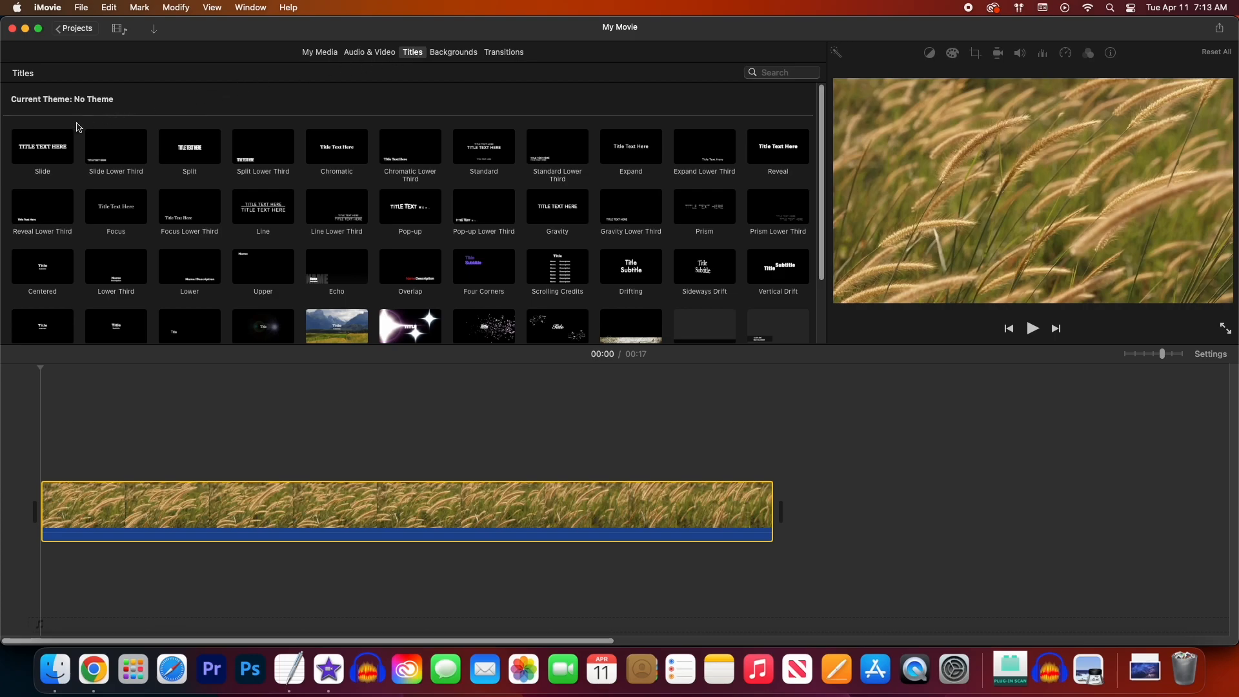
{"action": "left_click", "coordinate": [41, 147]}
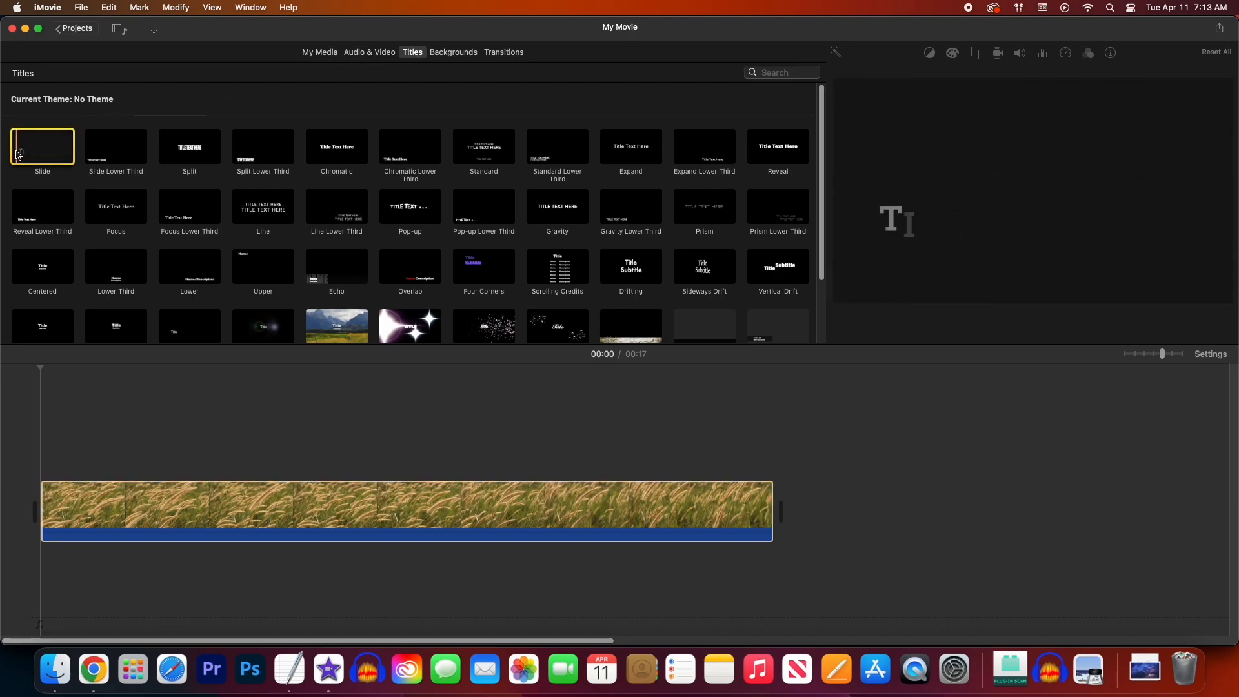
{"action": "left_click", "coordinate": [41, 146]}
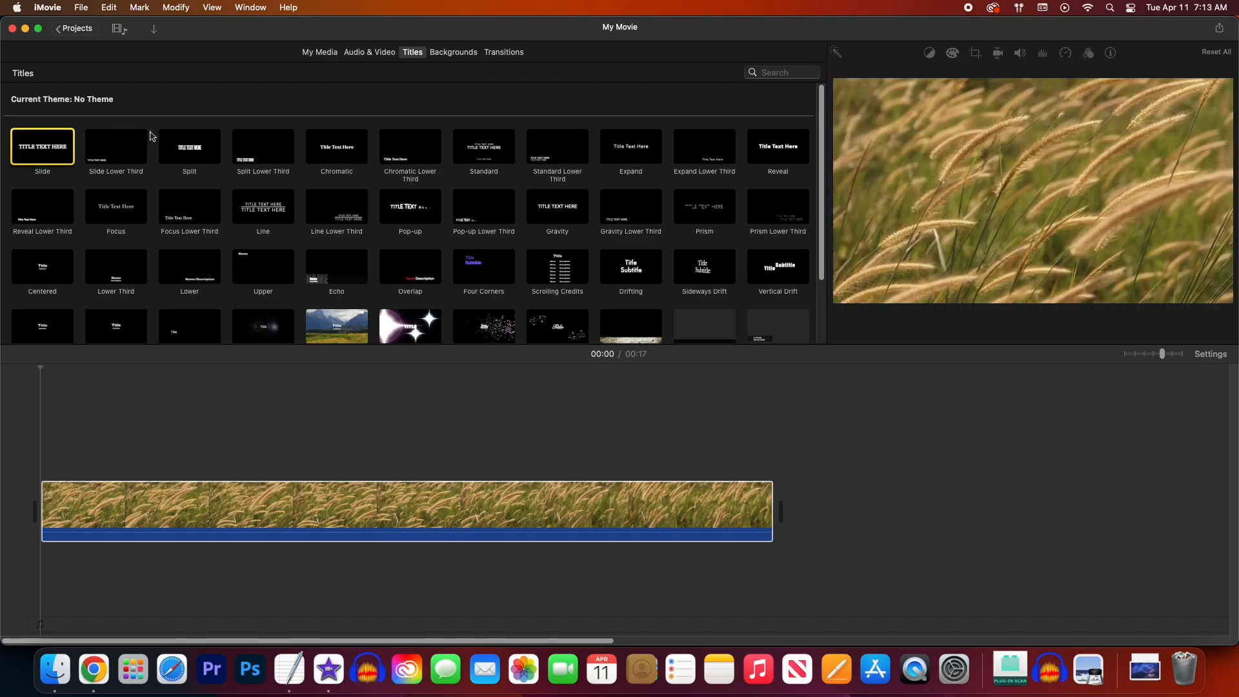
{"action": "left_click", "coordinate": [188, 147]}
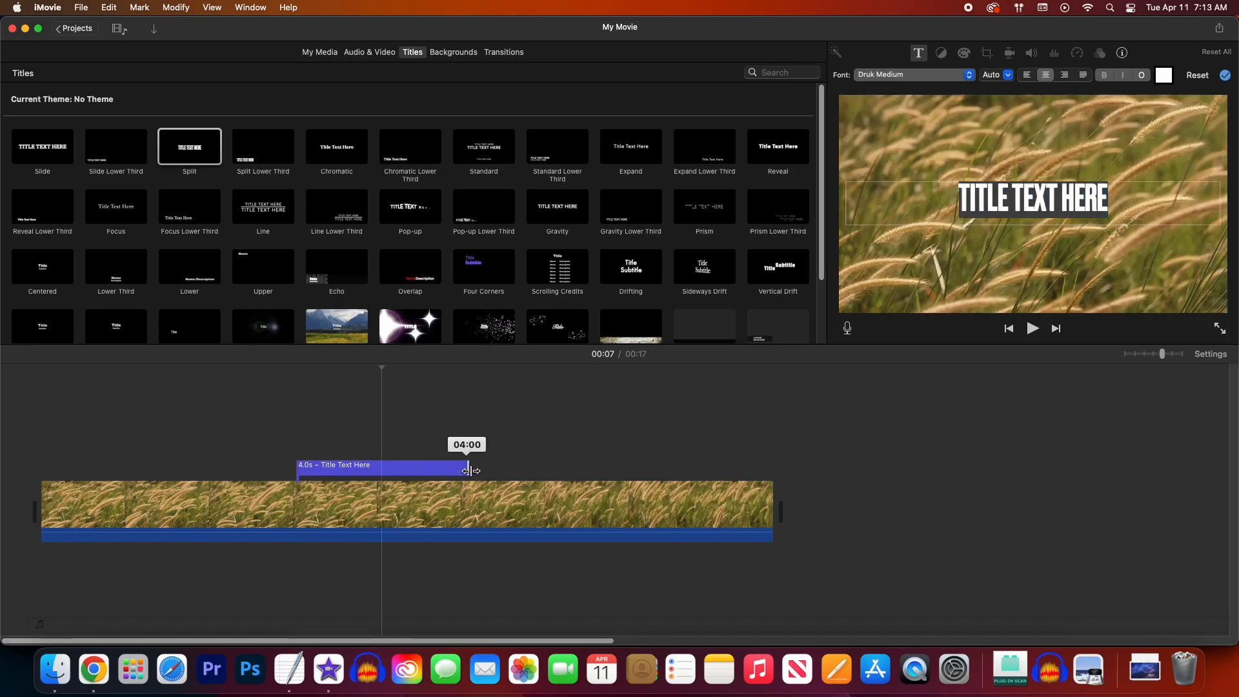
Stretch the title to 5.3 seconds and slide it toward the clip's start.
{"action": "left_click_drag", "start_coordinate": [466, 470], "coordinate": [521, 470]}
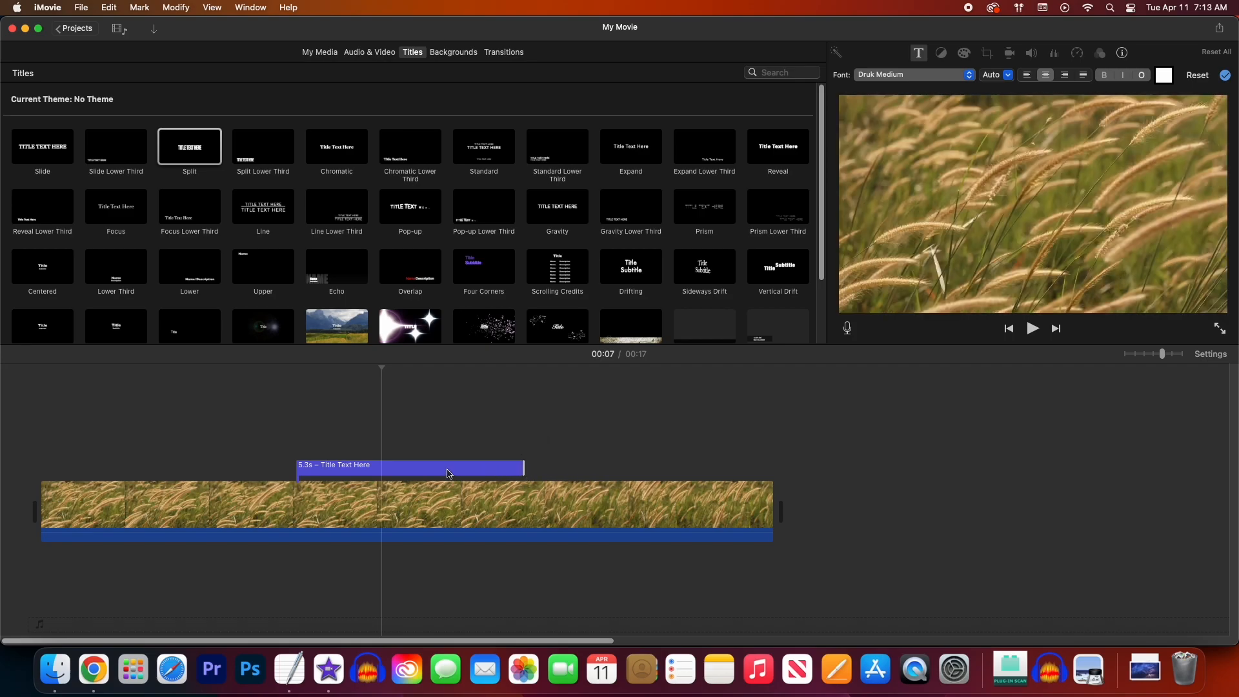
{"action": "left_click_drag", "start_coordinate": [447, 465], "coordinate": [253, 465]}
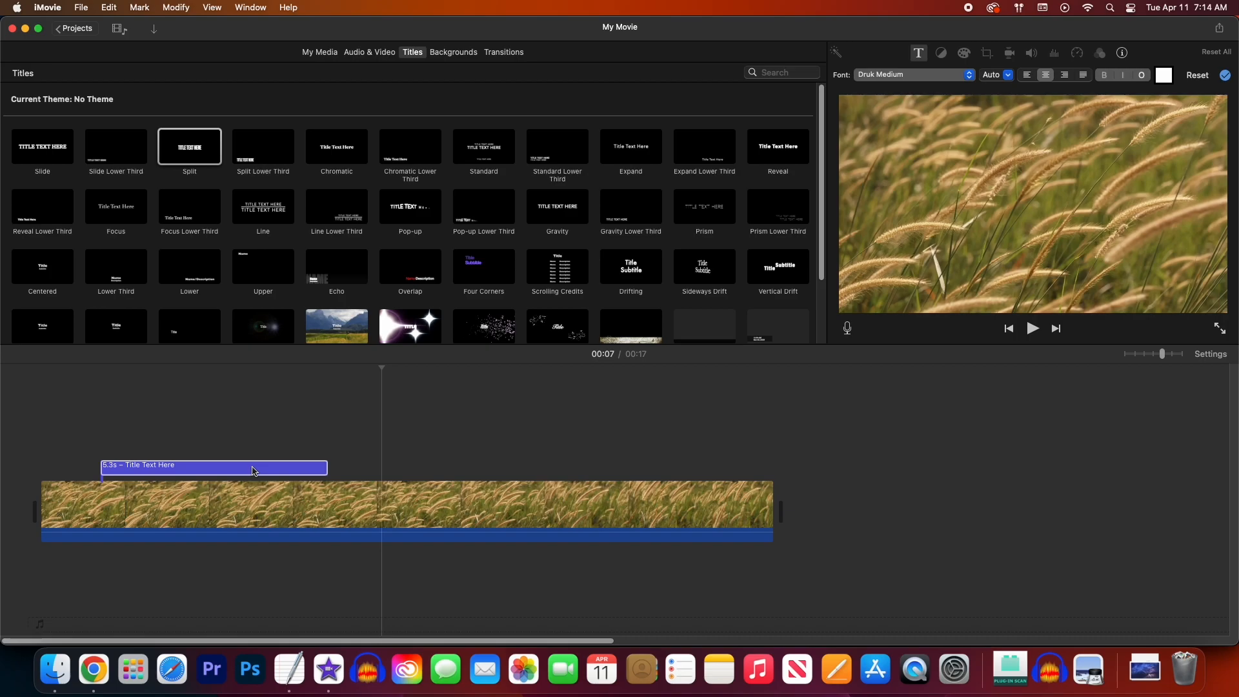
{"action": "left_click", "coordinate": [292, 469]}
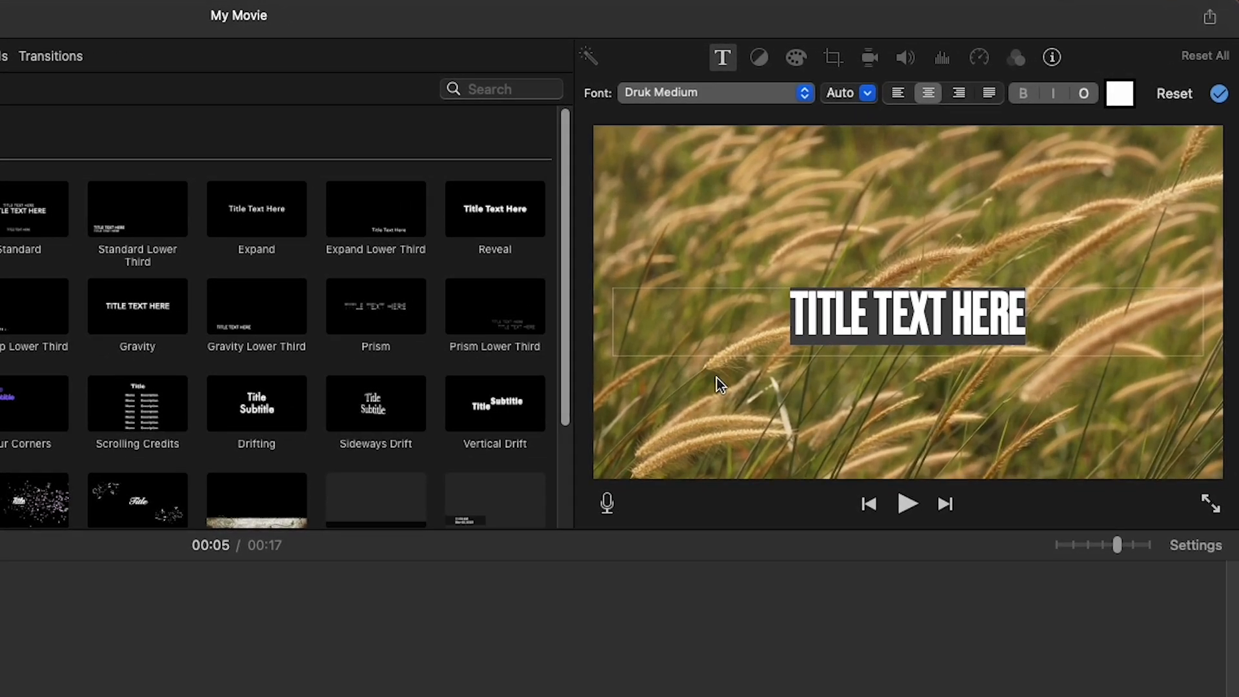
{"action": "mouse_move", "coordinate": [860, 356]}
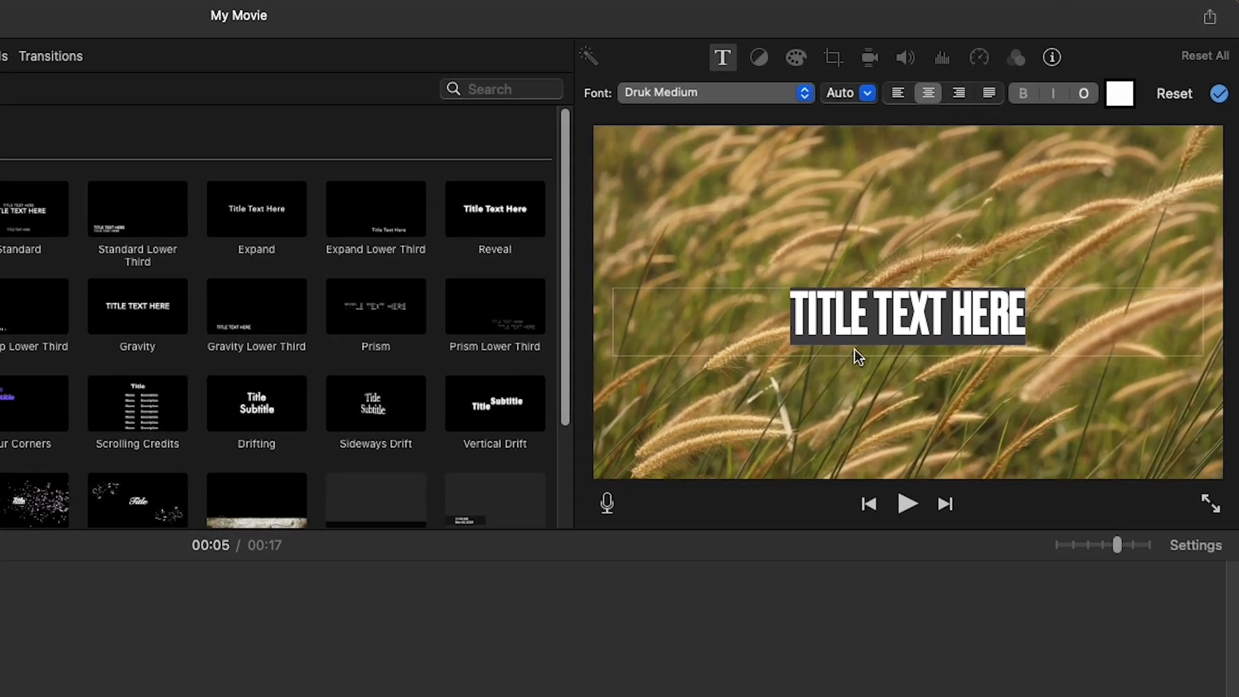
Replace the placeholder title text with 'SUMMER NOTES 1'.
{"action": "double_click", "coordinate": [907, 316]}
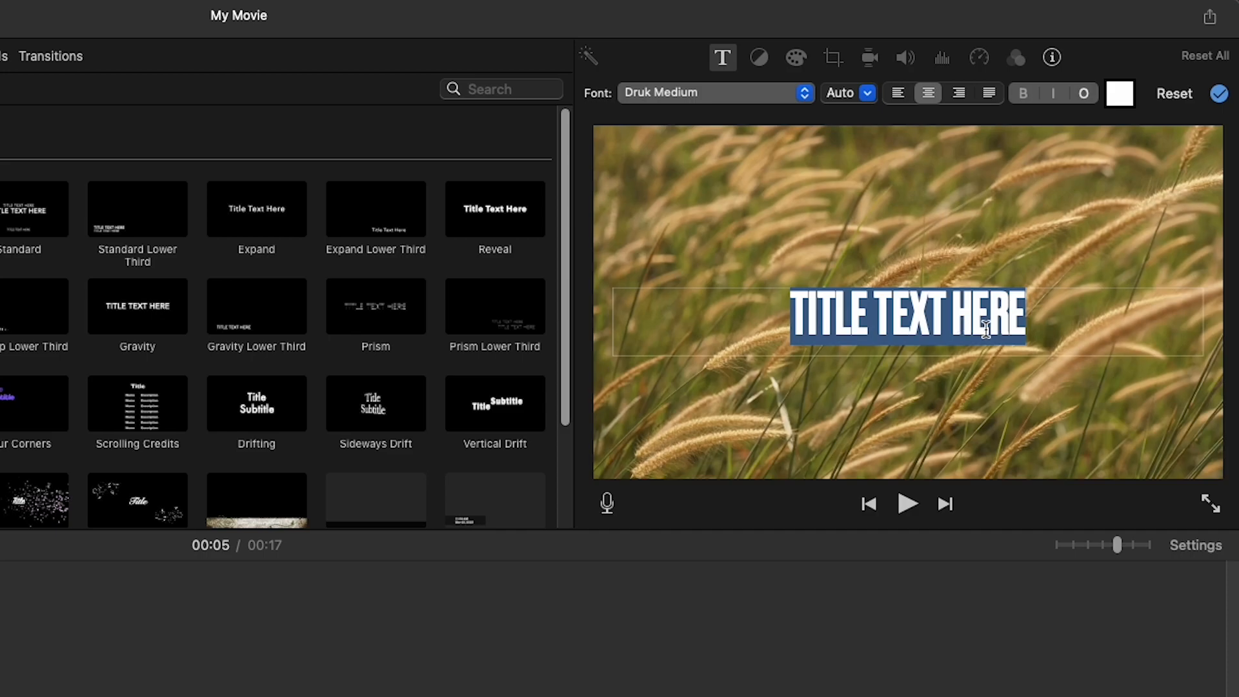
{"action": "type", "text": "SUMMER NOTES 1"}
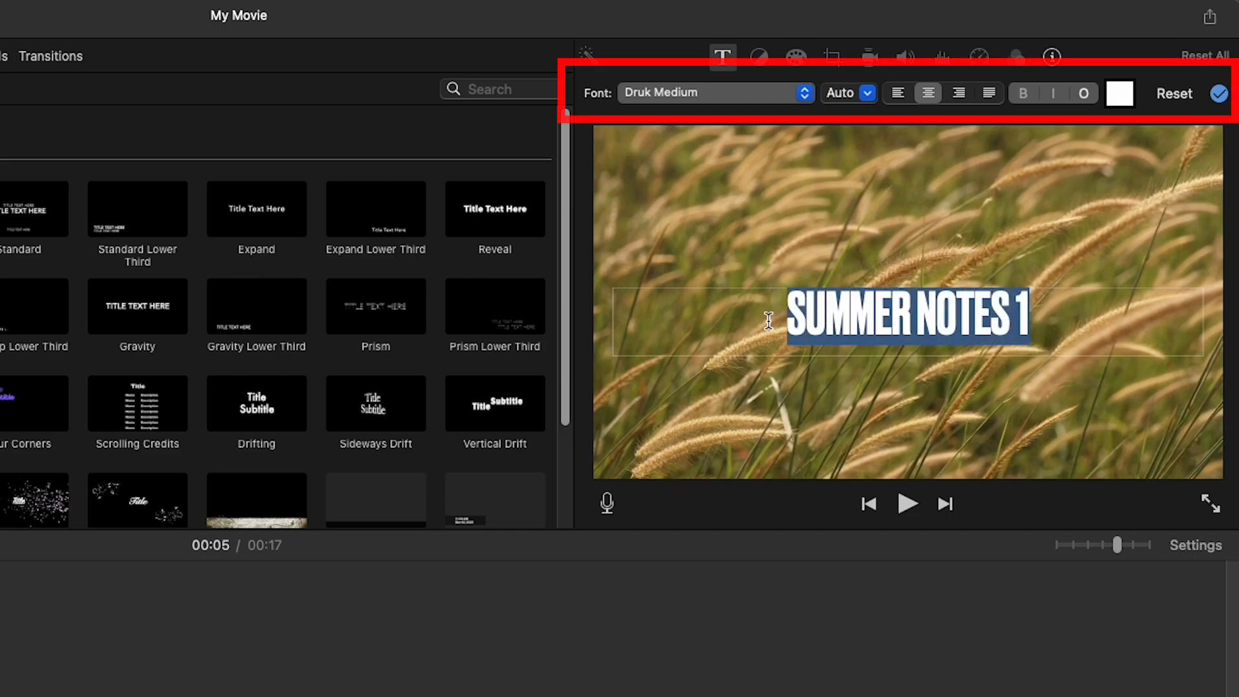
{"action": "mouse_move", "coordinate": [798, 191]}
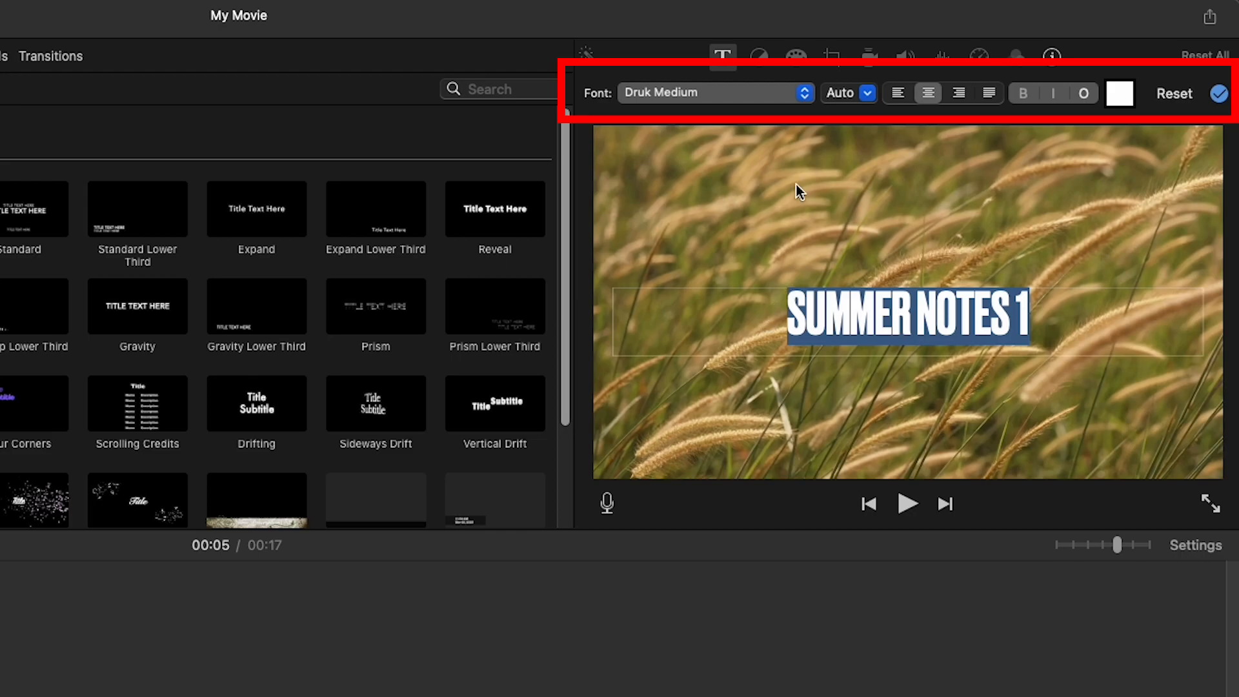
Make the title text size 300 and colour it red.
{"action": "left_click", "coordinate": [866, 93]}
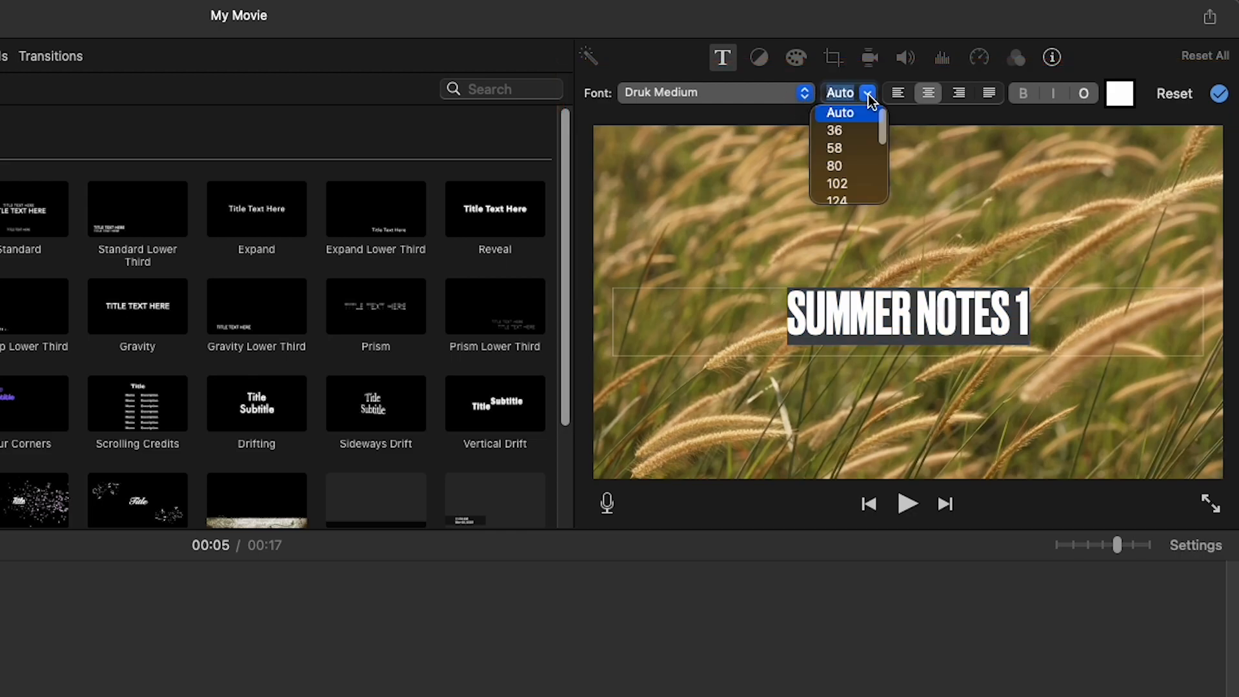
{"action": "left_click", "coordinate": [836, 201]}
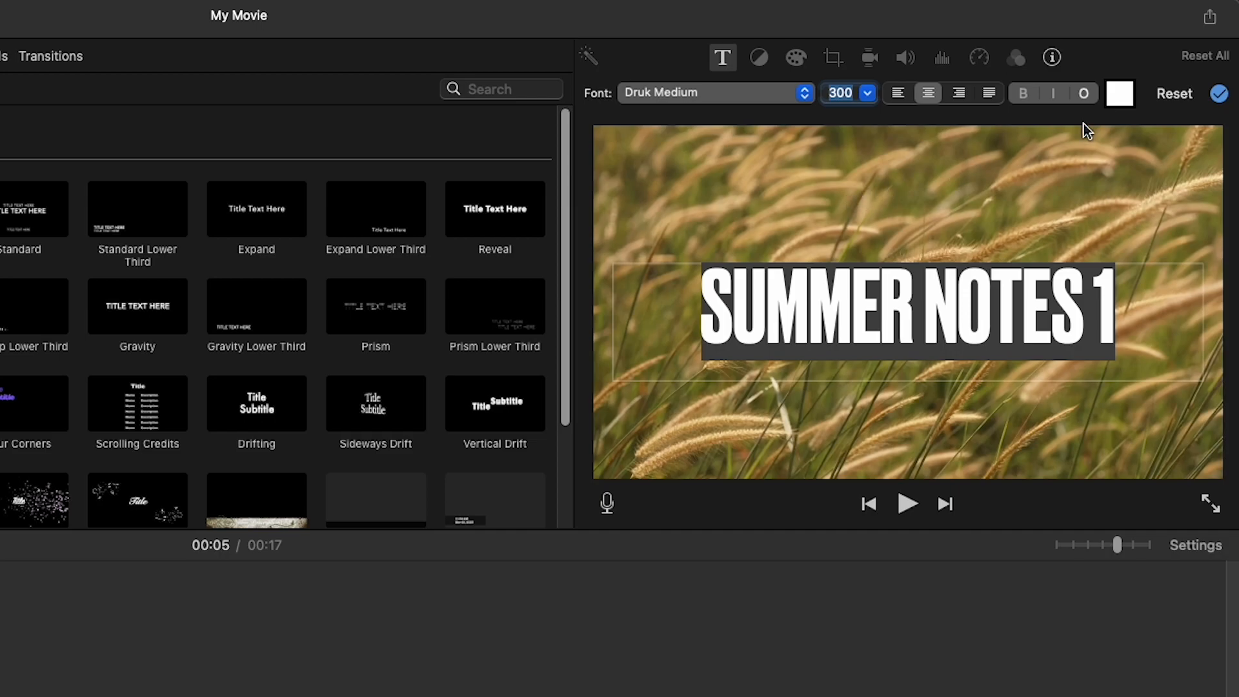
{"action": "left_click", "coordinate": [1120, 93]}
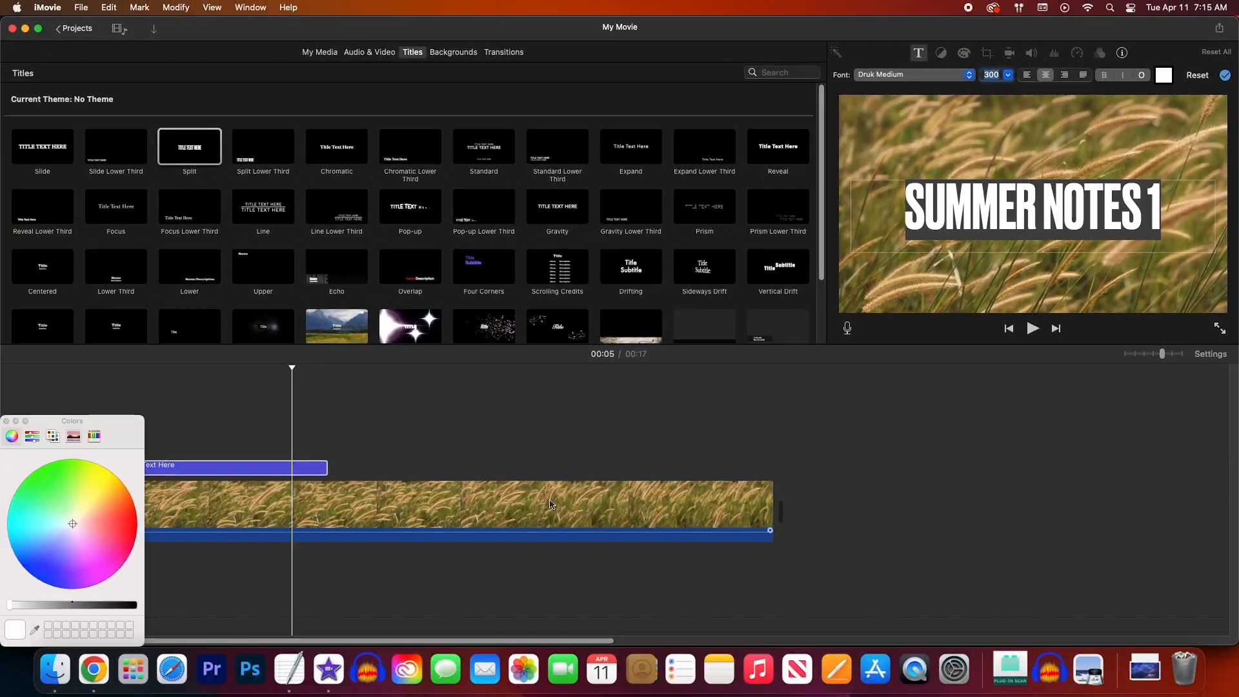
{"action": "left_click", "coordinate": [47, 539]}
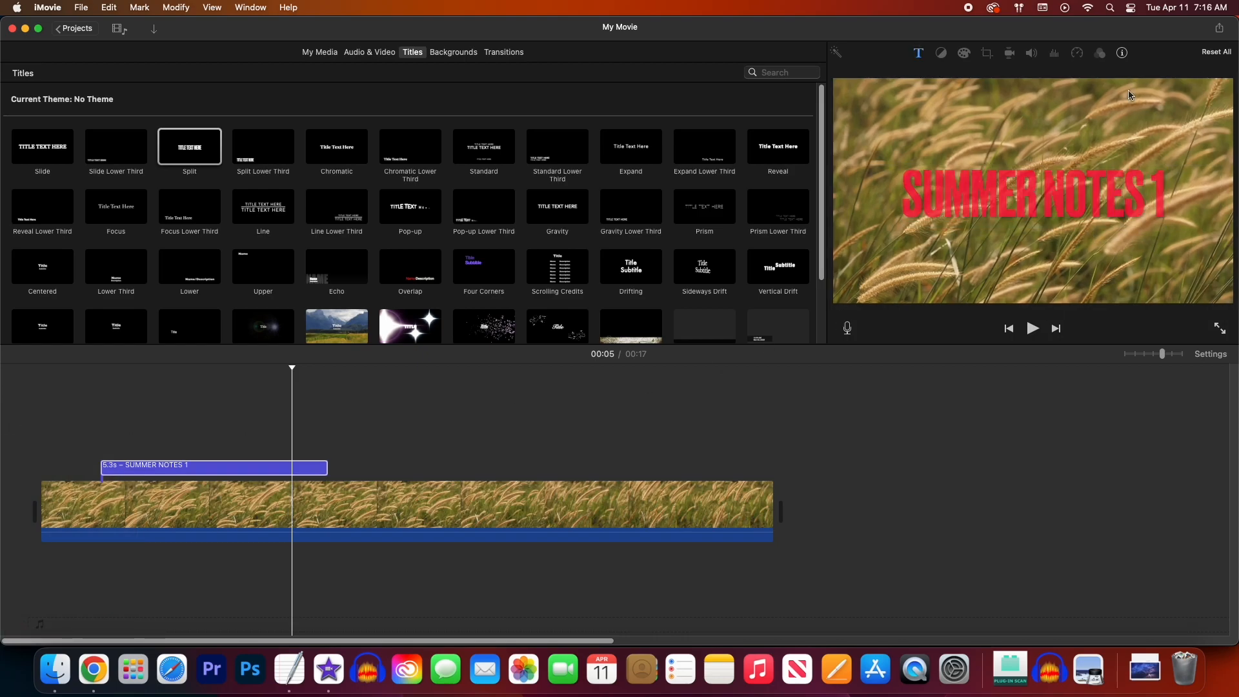
Paste a copy of the title later in the clip as 'SUMMER NOTES 2'.
{"action": "left_click", "coordinate": [251, 474]}
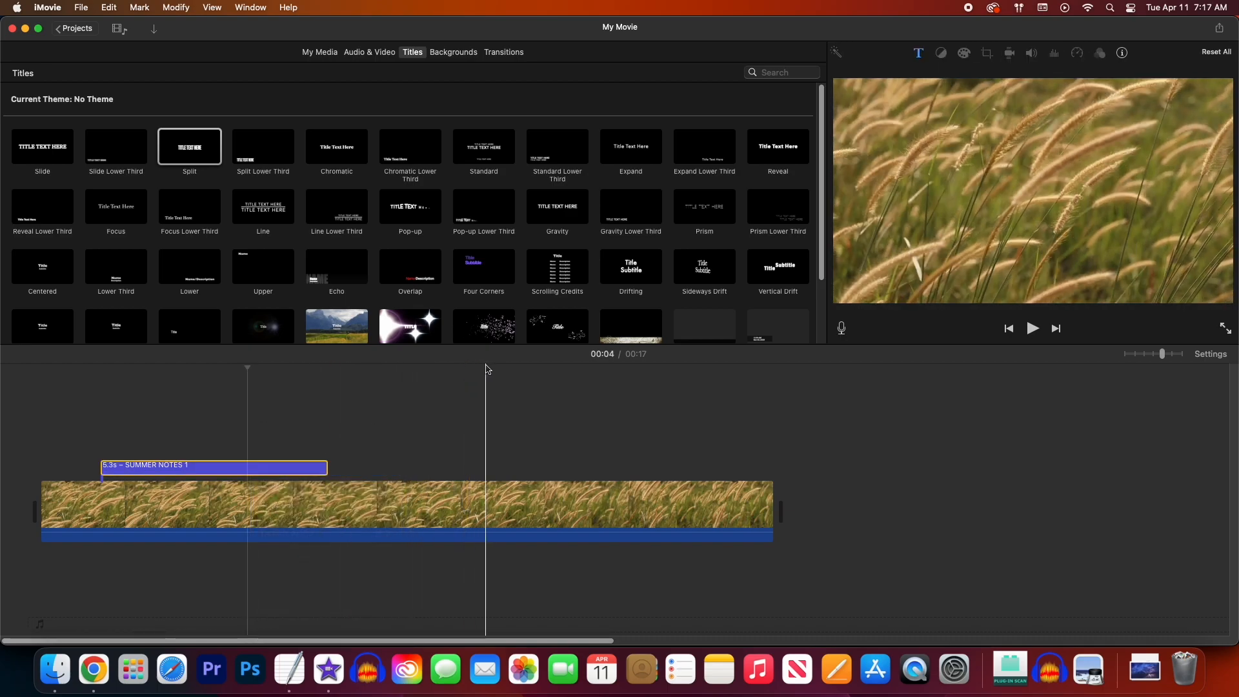
{"action": "key", "text": "cmd+v"}
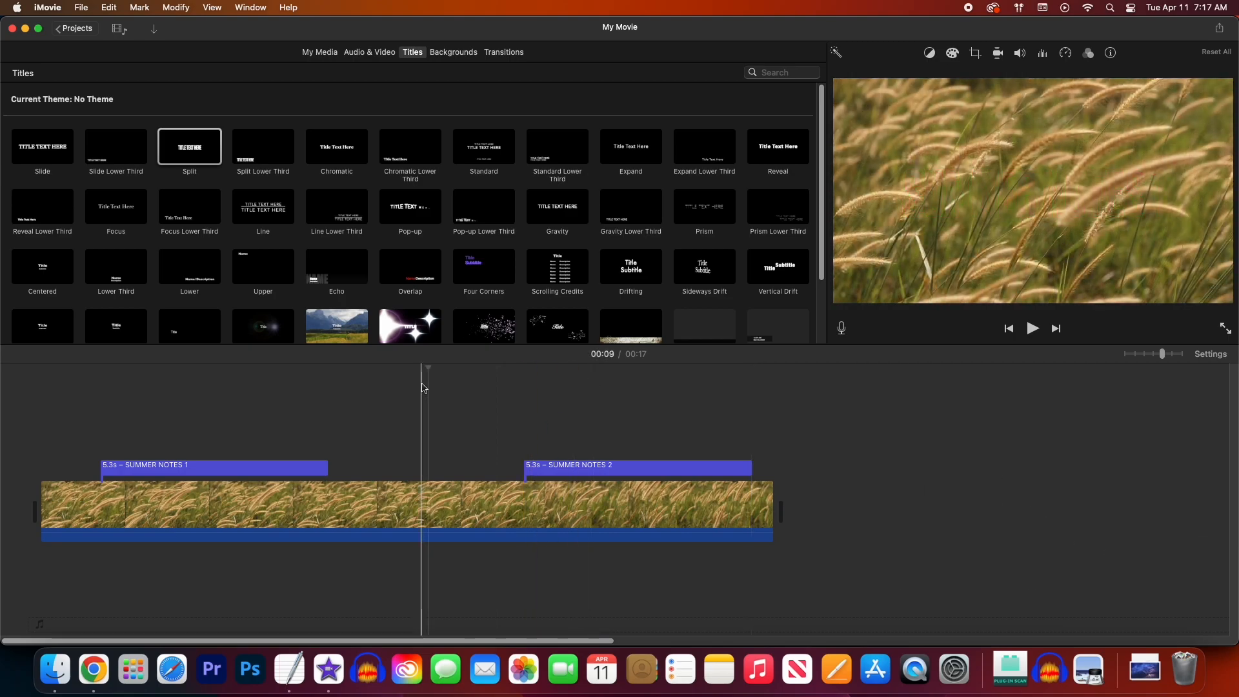
{"action": "right_click", "coordinate": [423, 506]}
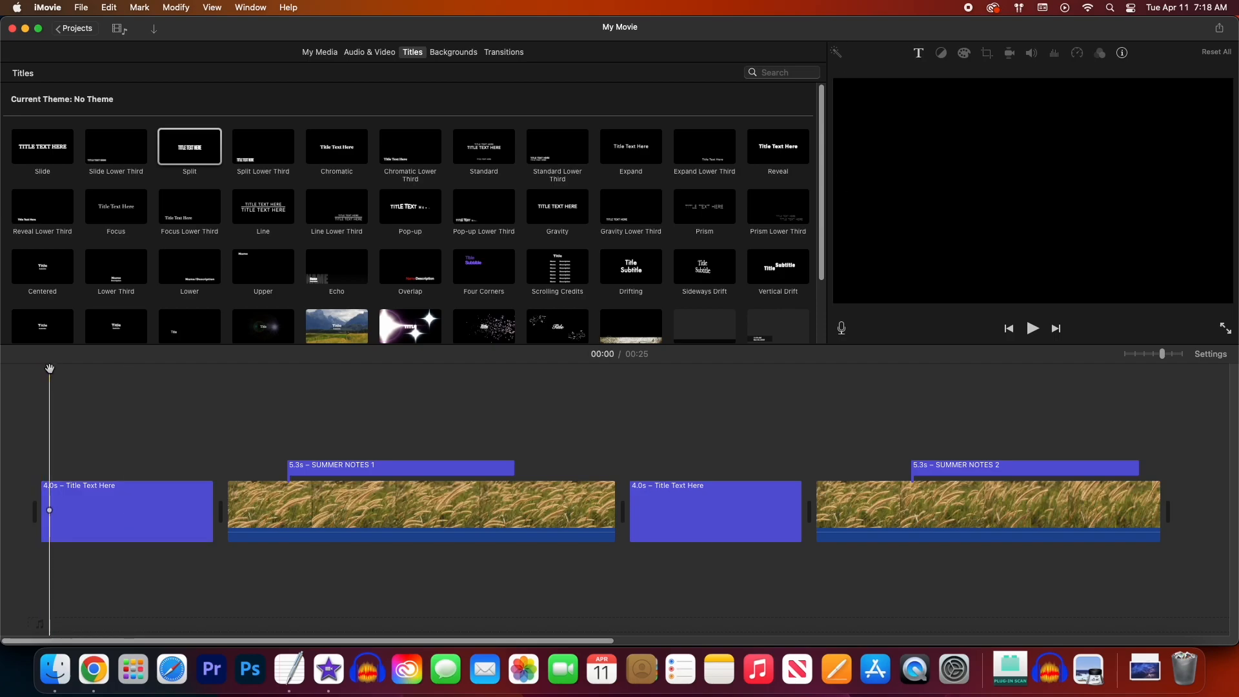
Play the movie from the opening standalone title clip.
{"action": "left_click", "coordinate": [1032, 327]}
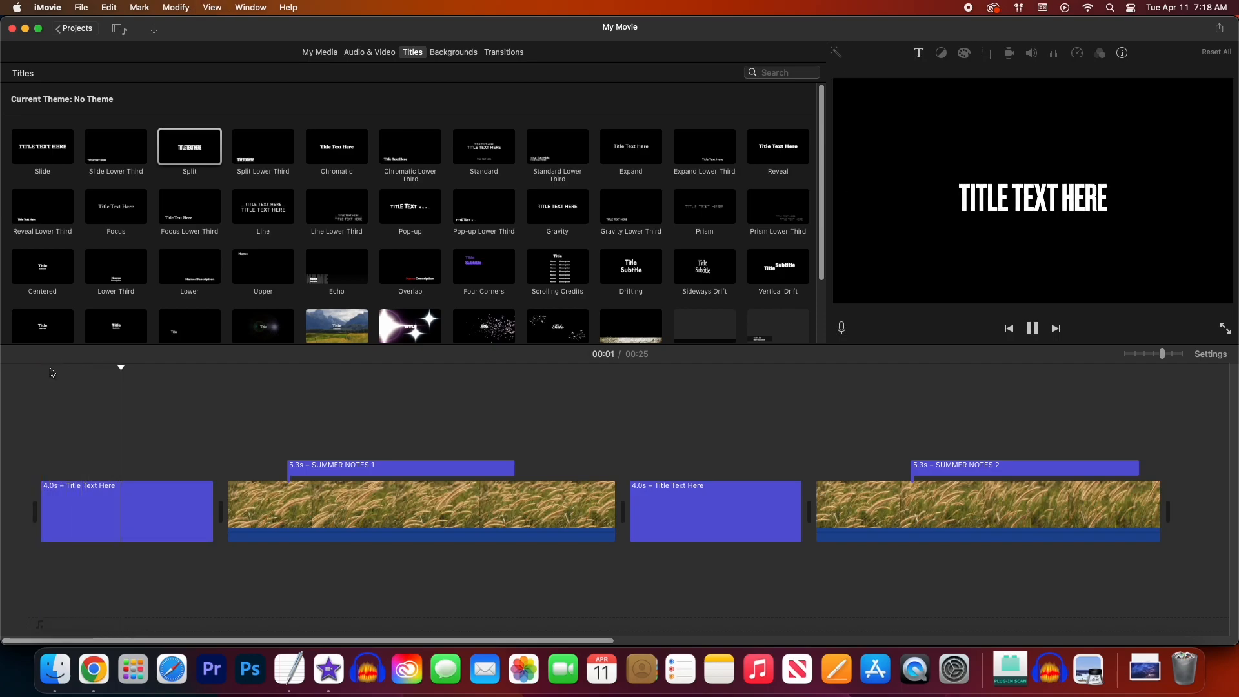